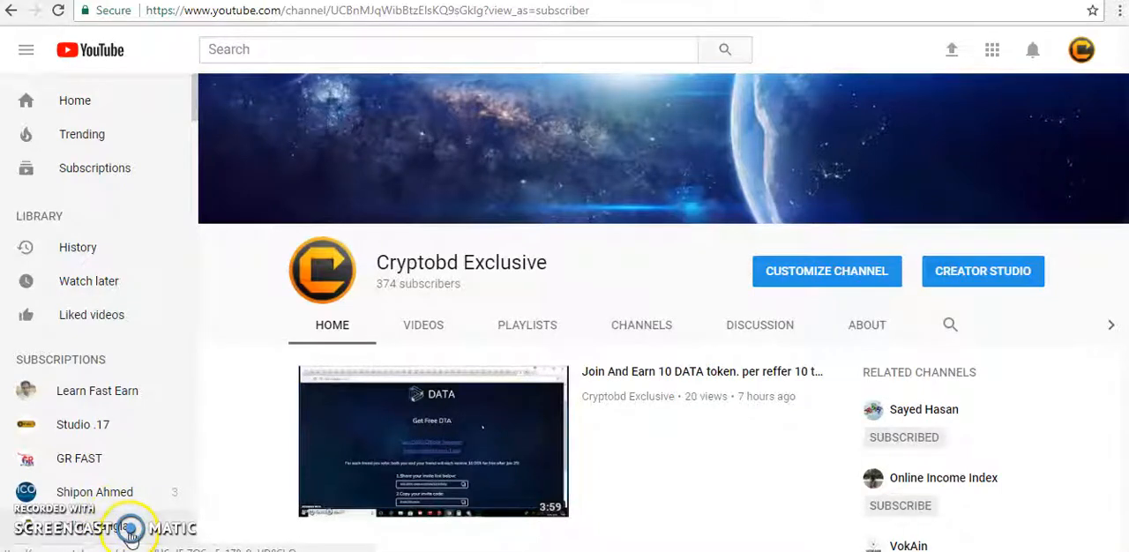
{"action": "mouse_move", "coordinate": [139, 526]}
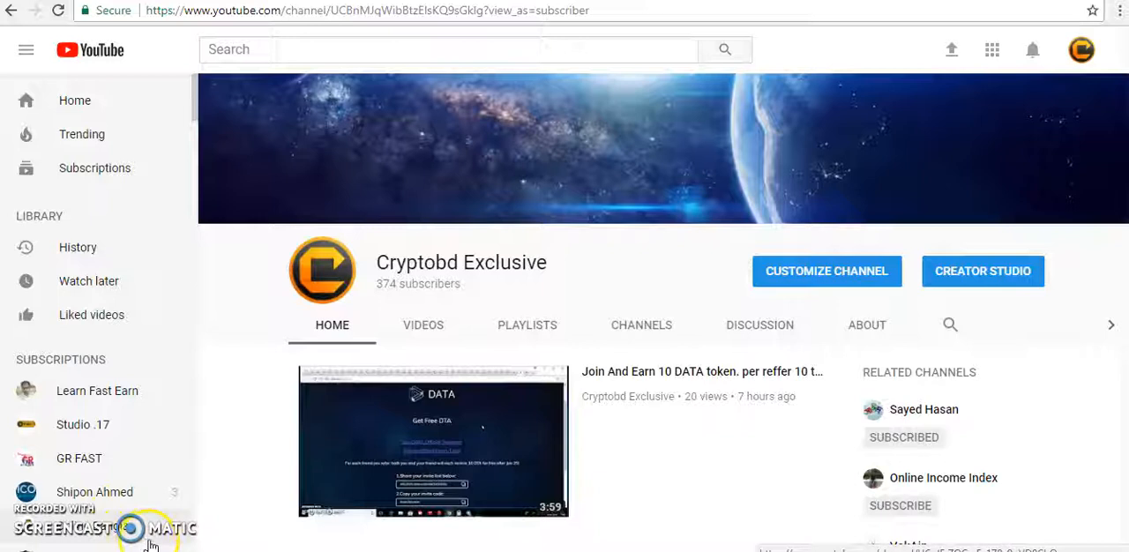
{"action": "mouse_move", "coordinate": [150, 543]}
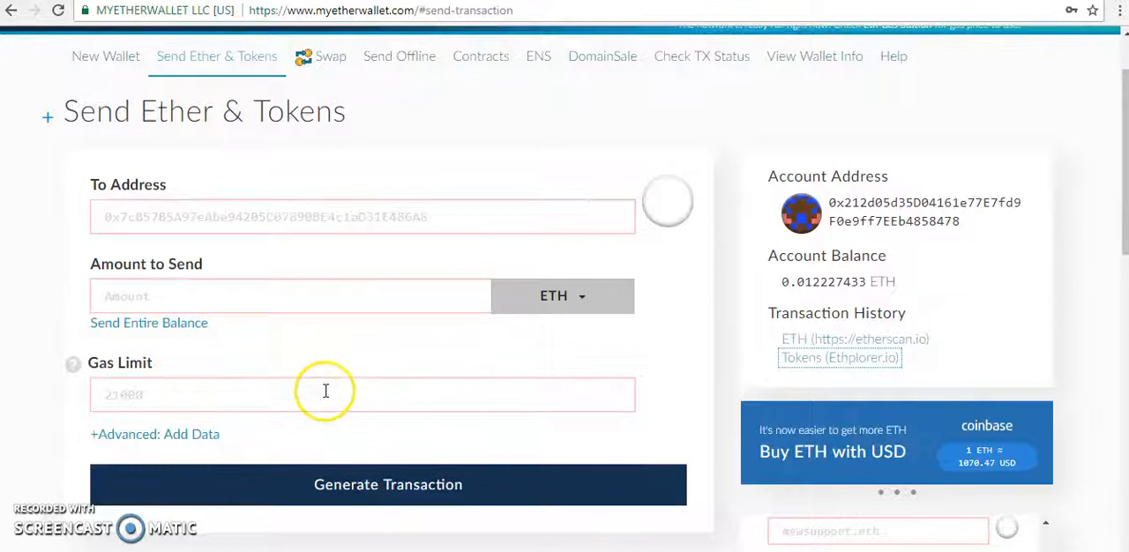
{"action": "mouse_move", "coordinate": [360, 385]}
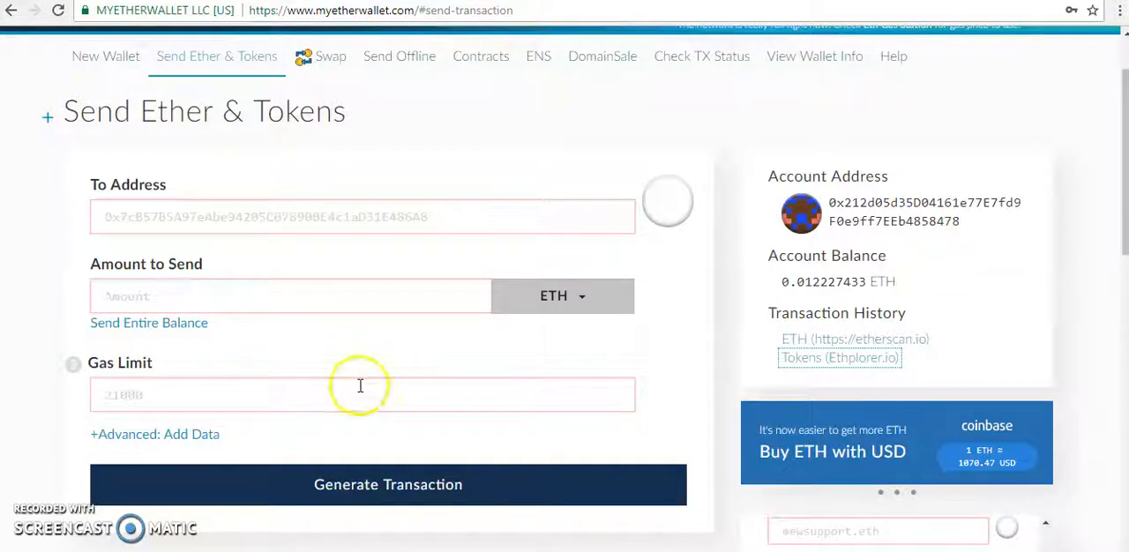
{"action": "mouse_move", "coordinate": [891, 351]}
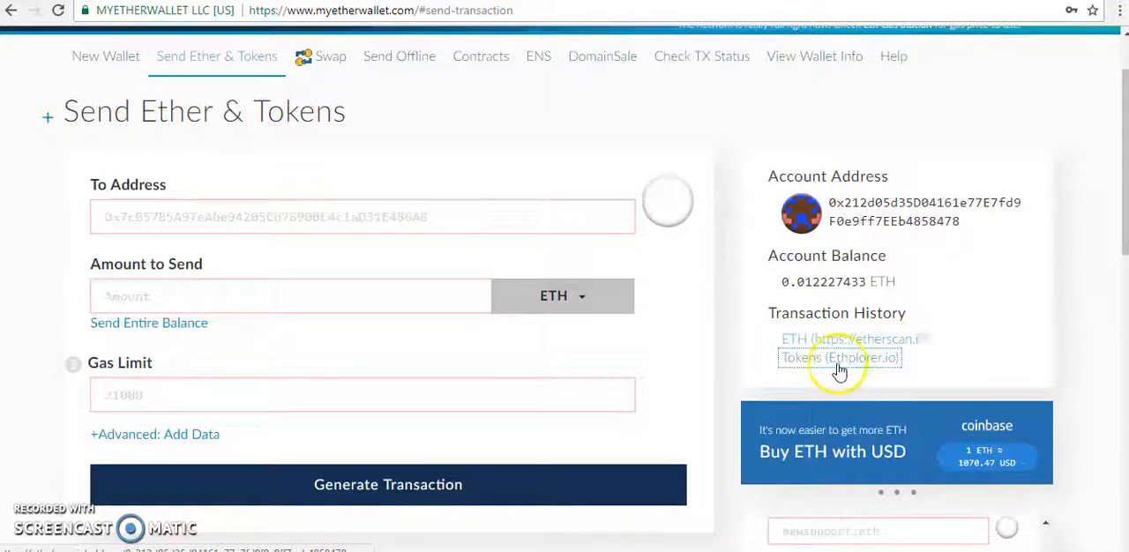
{"action": "mouse_move", "coordinate": [893, 369]}
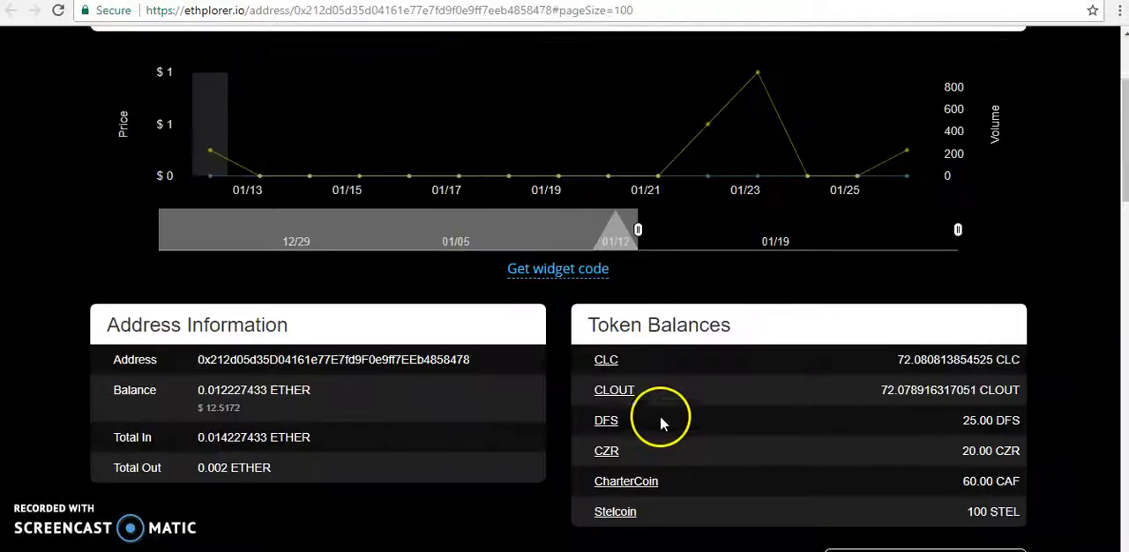
Step: Open the Stelcoin token page from the account's Token Balances in Ethplorer
{"action": "scroll", "scroll_direction": "down", "scroll_amount": 3}
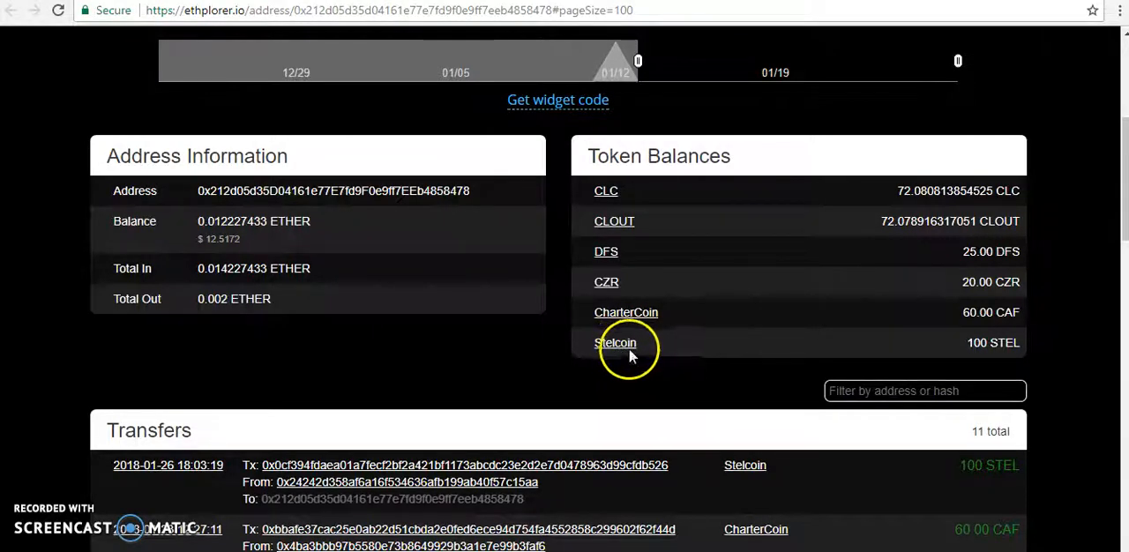
{"action": "mouse_move", "coordinate": [907, 349]}
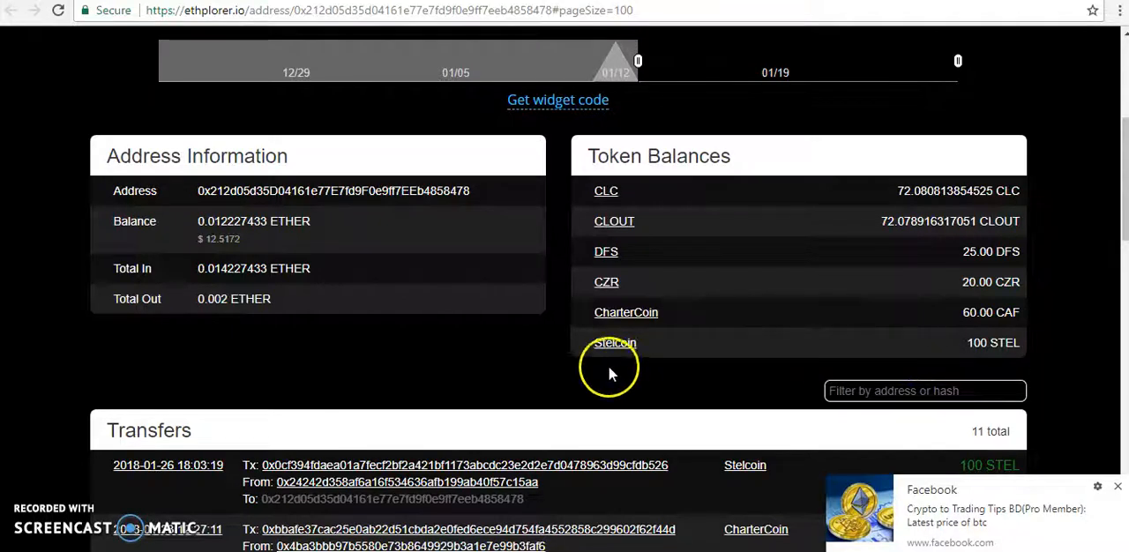
{"action": "mouse_move", "coordinate": [616, 342]}
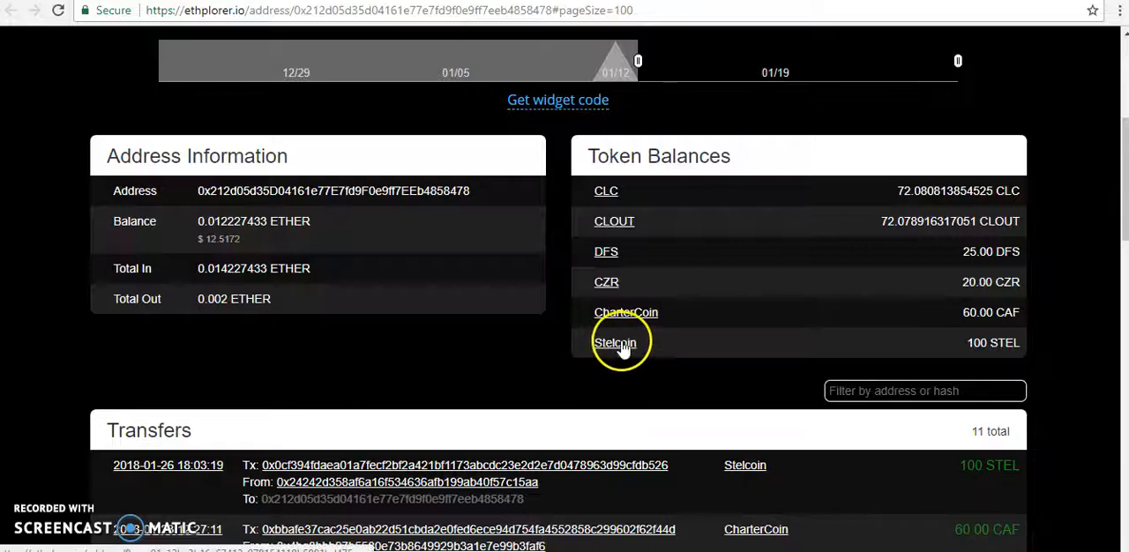
{"action": "left_click", "coordinate": [614, 343]}
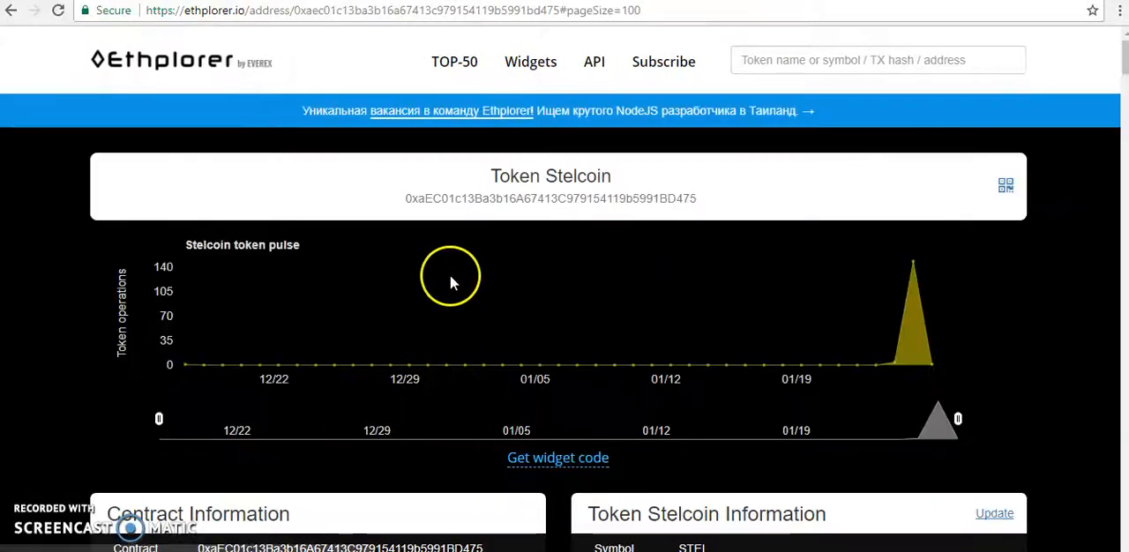
{"action": "mouse_move", "coordinate": [413, 193]}
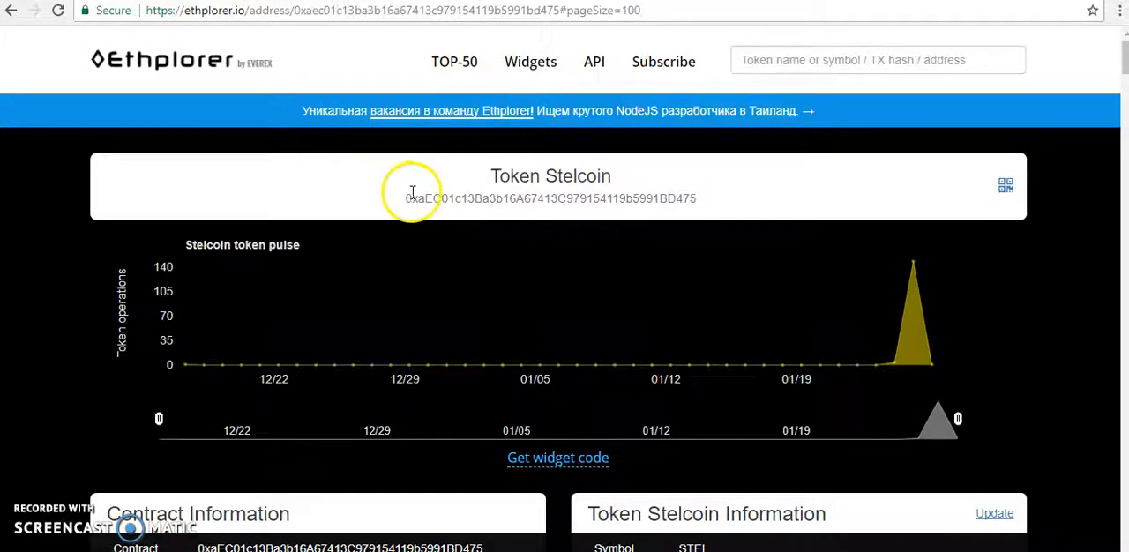
Step: Select the Stelcoin contract address on Ethplorer for copying
{"action": "double_click", "coordinate": [417, 198]}
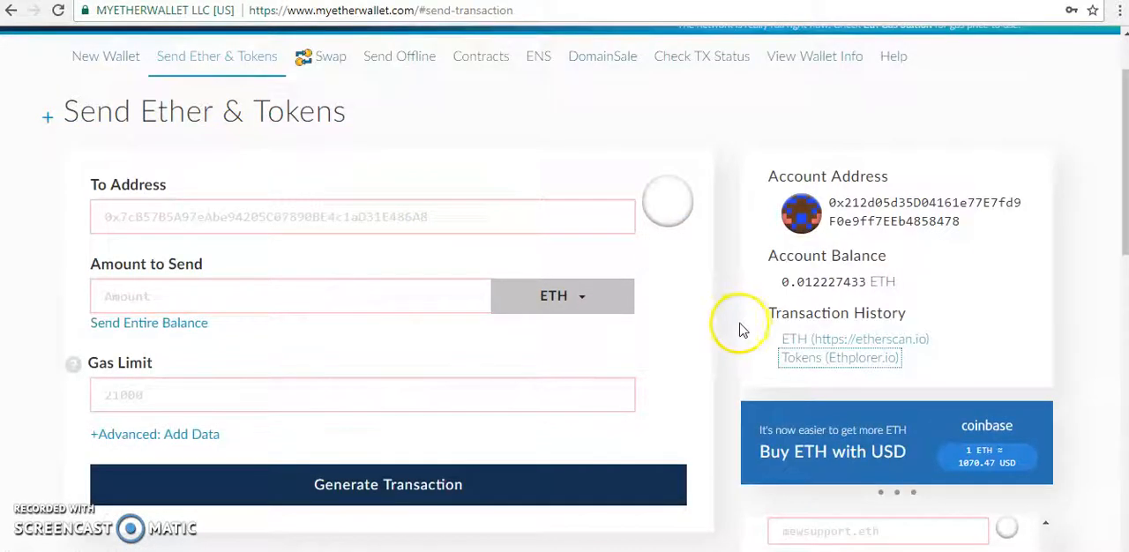
Step: Start a new custom token entry under Token Balances in MyEtherWallet
{"action": "scroll", "scroll_direction": "down", "scroll_amount": 3}
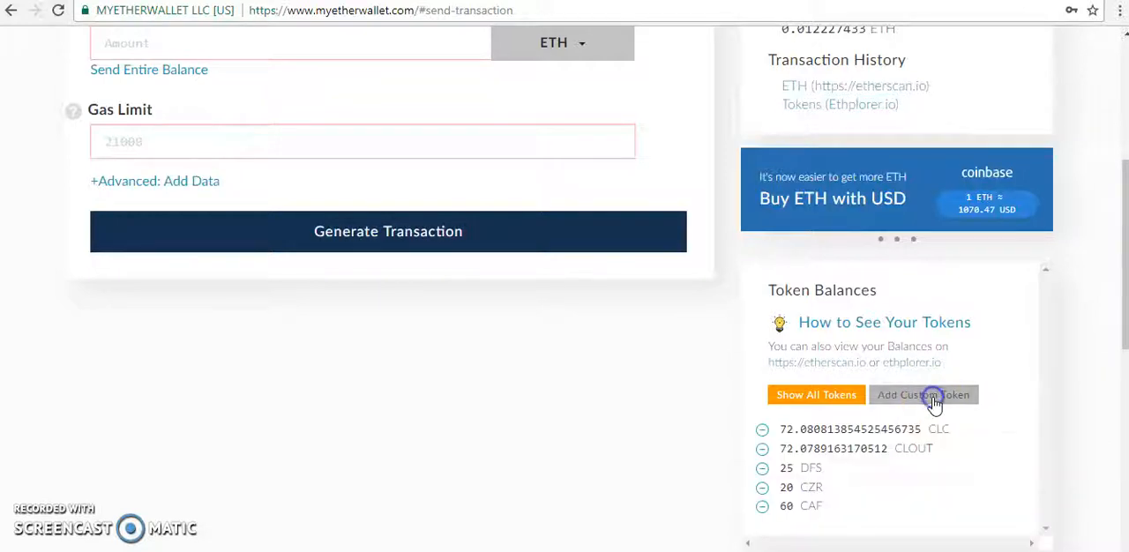
{"action": "left_click", "coordinate": [924, 395]}
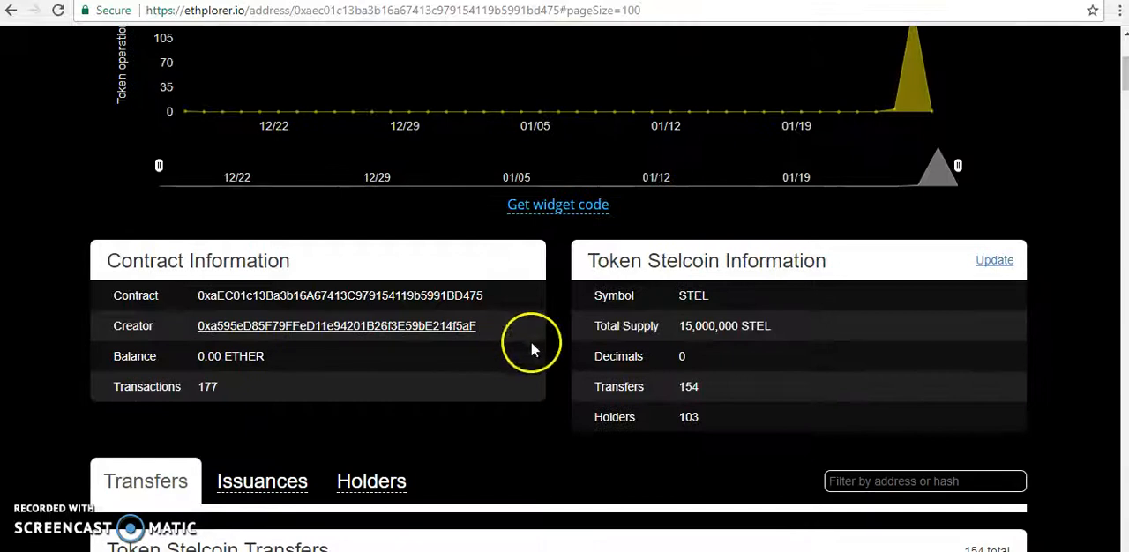
Step: Read Stelcoin's token information in Ethplorer: symbol STEL, 0 decimals
{"action": "double_click", "coordinate": [692, 296]}
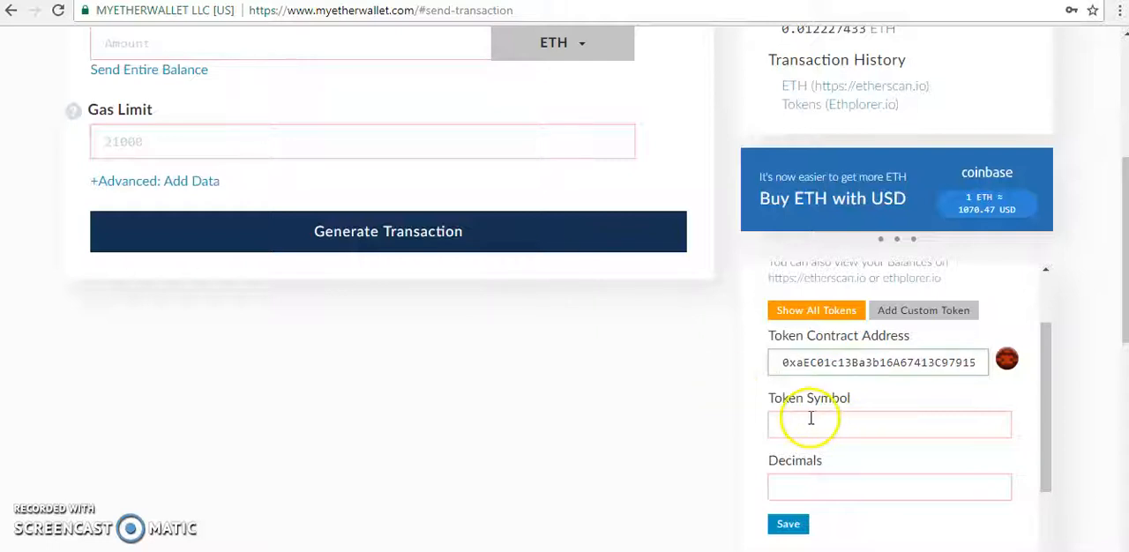
Step: Save the custom token with symbol STEL and 0 decimals, showing a 100 STEL balance
{"action": "type", "text": "STEL"}
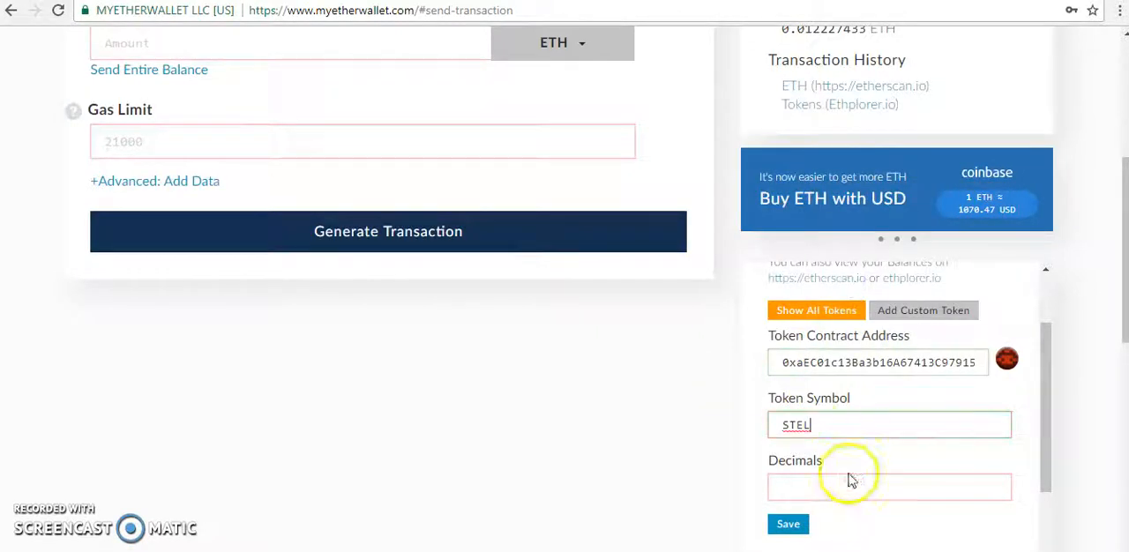
{"action": "left_click", "coordinate": [889, 489]}
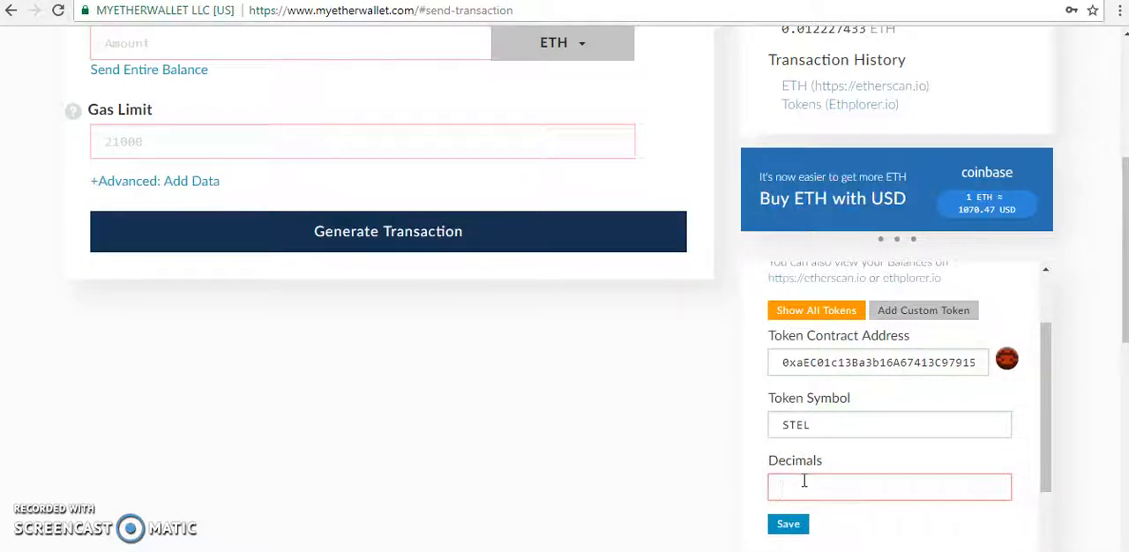
{"action": "type", "text": "STEL"}
{"action": "type", "text": "0"}
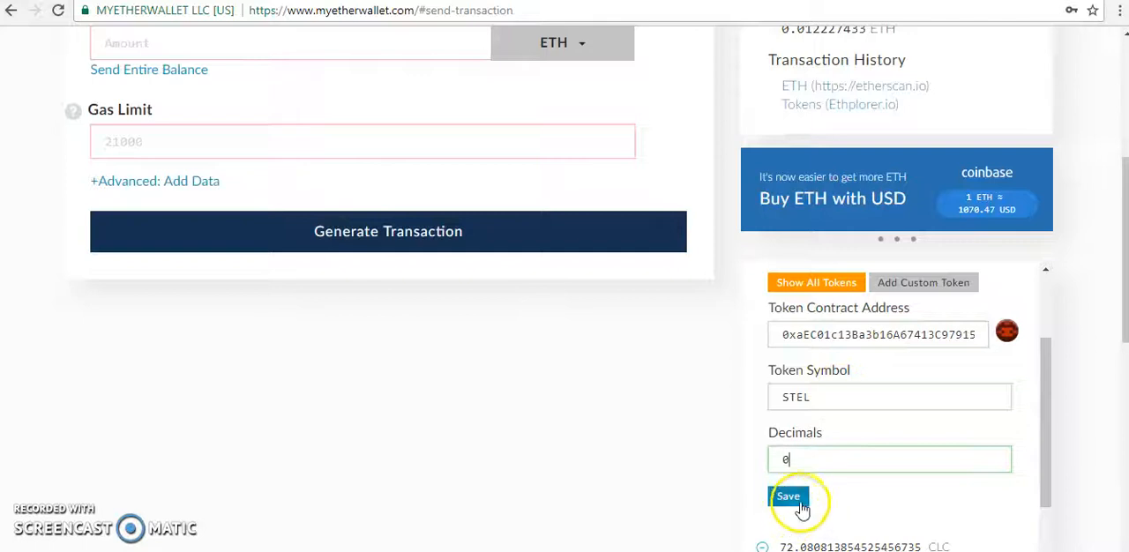
{"action": "left_click", "coordinate": [786, 498]}
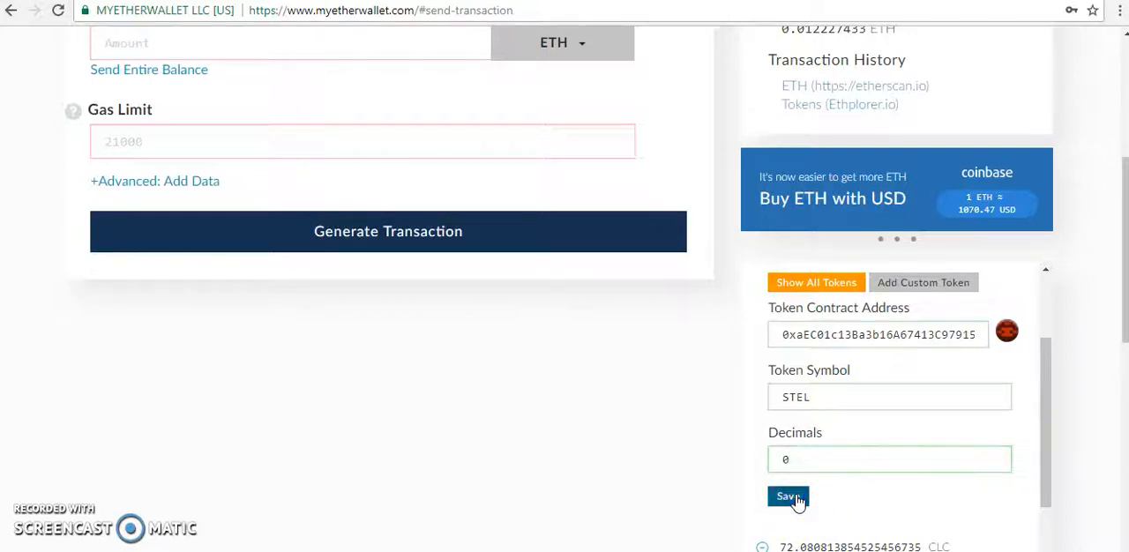
{"action": "left_click", "coordinate": [787, 497]}
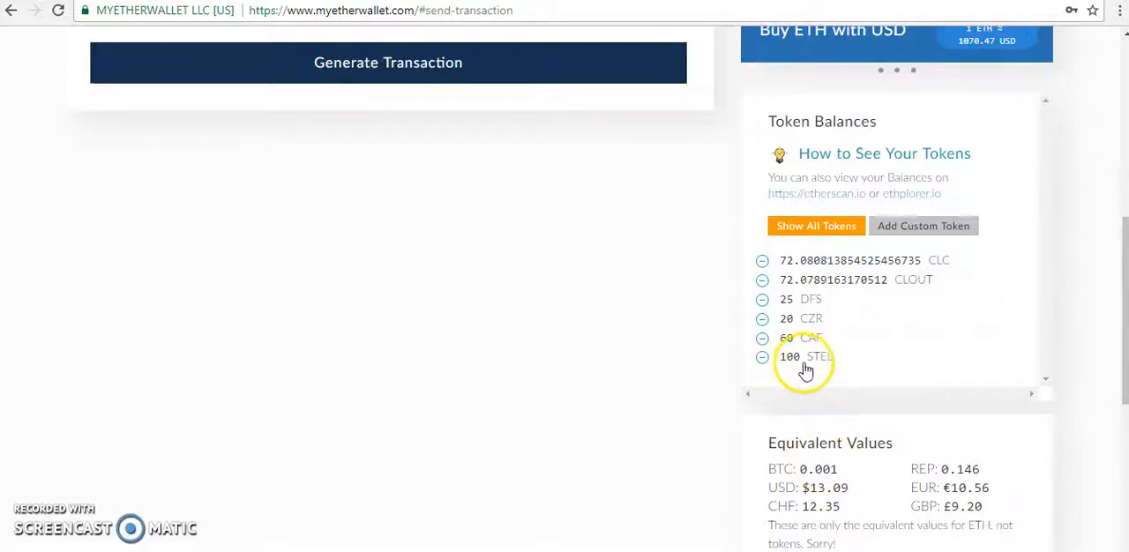
{"action": "mouse_move", "coordinate": [818, 356]}
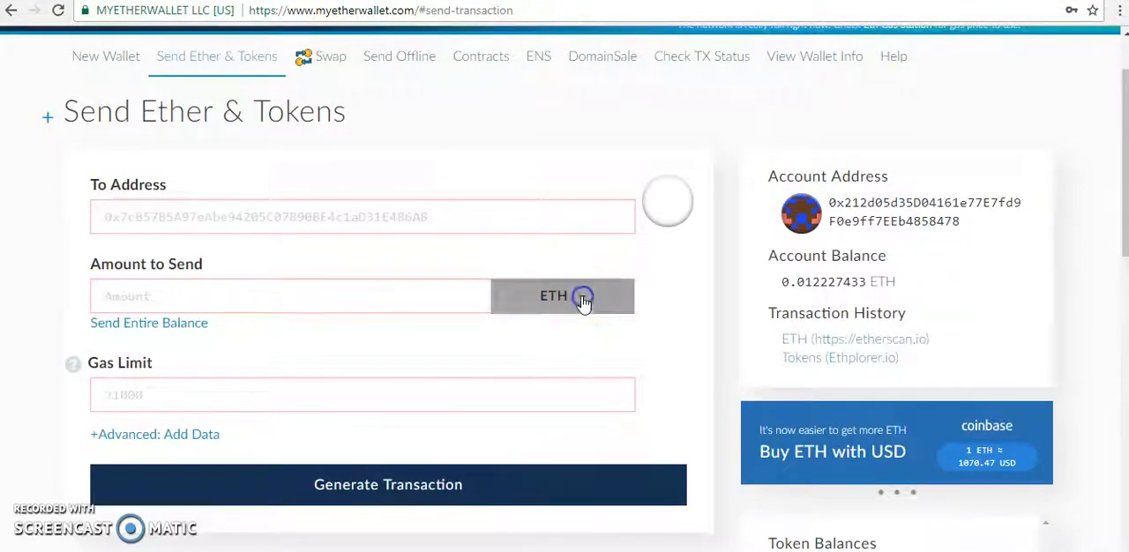
Step: Show the send-currency list and confirm STEL appears alongside ETH
{"action": "left_click", "coordinate": [561, 296]}
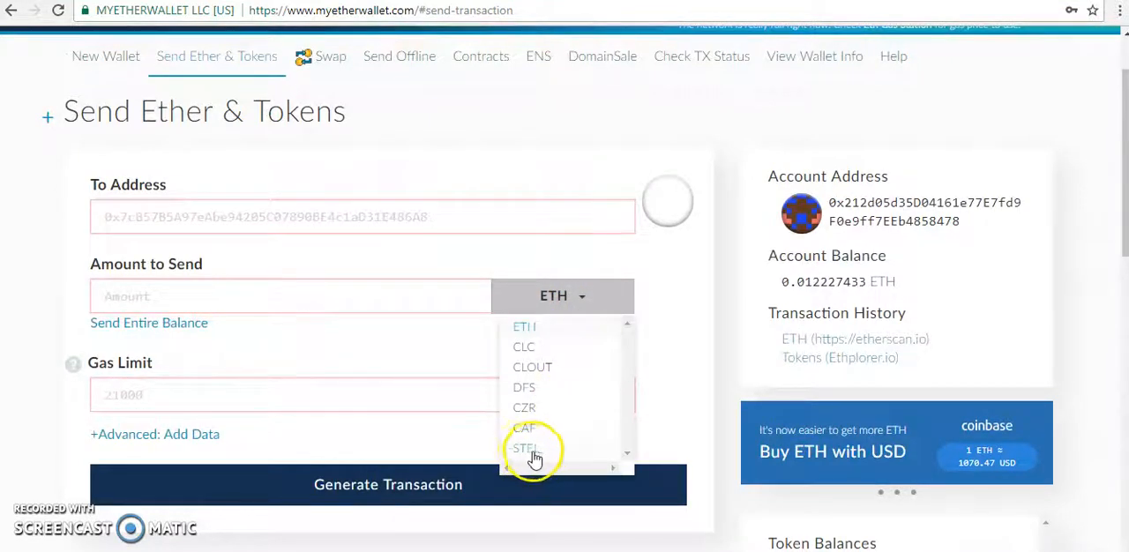
{"action": "mouse_move", "coordinate": [540, 457]}
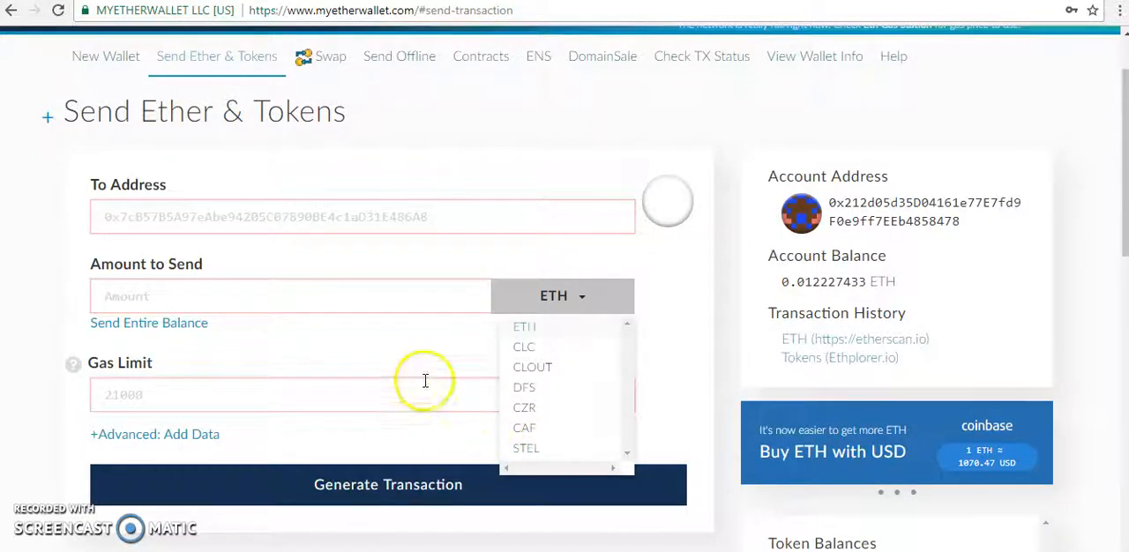
{"action": "mouse_move", "coordinate": [428, 292]}
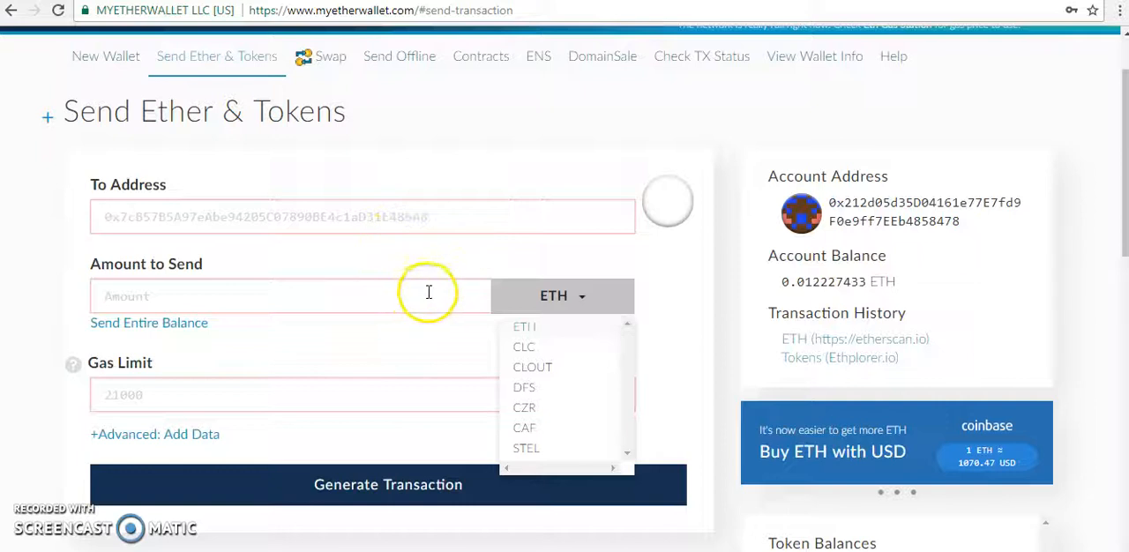
{"action": "mouse_move", "coordinate": [282, 448]}
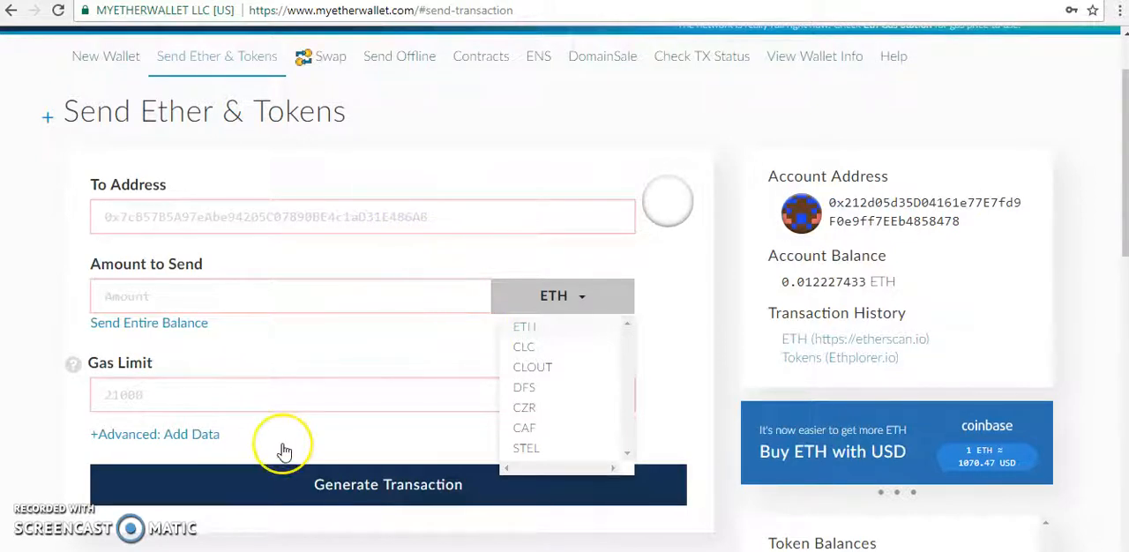
{"action": "mouse_move", "coordinate": [296, 437]}
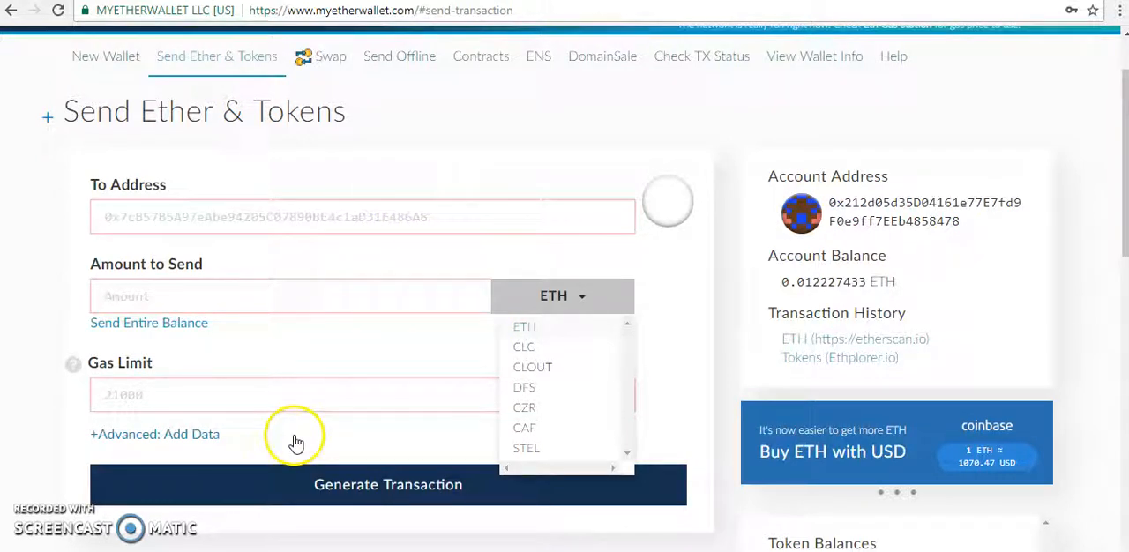